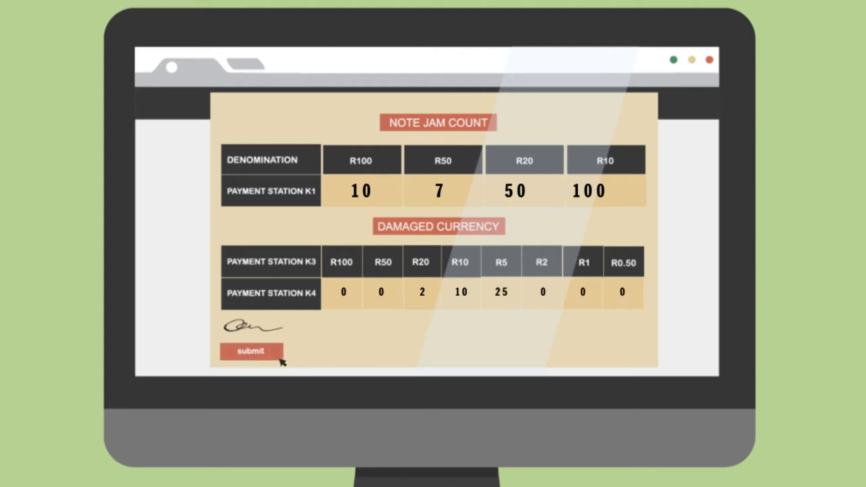
# Submit the signed Note Jam Count and Damaged Currency form for the payment stations
pyautogui.click(251, 351)
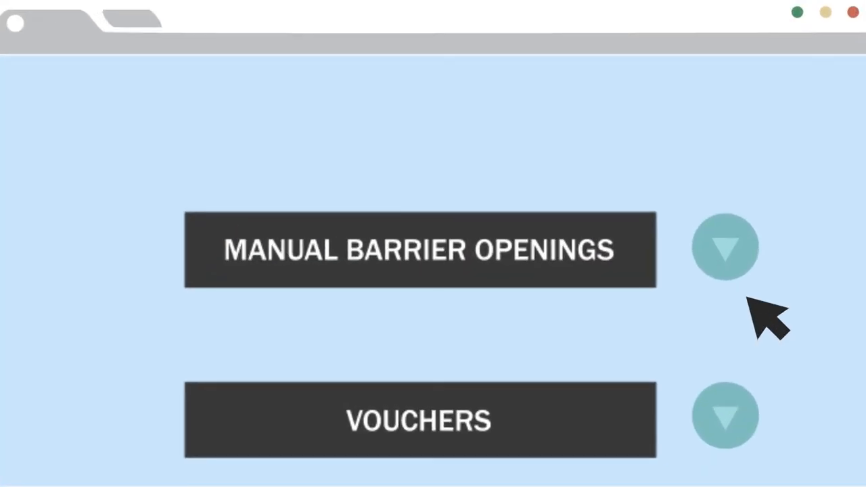
# Expand and close the Manual Barrier Openings, Unpaid Tickets and Lost Tickets details
pyautogui.click(725, 247)
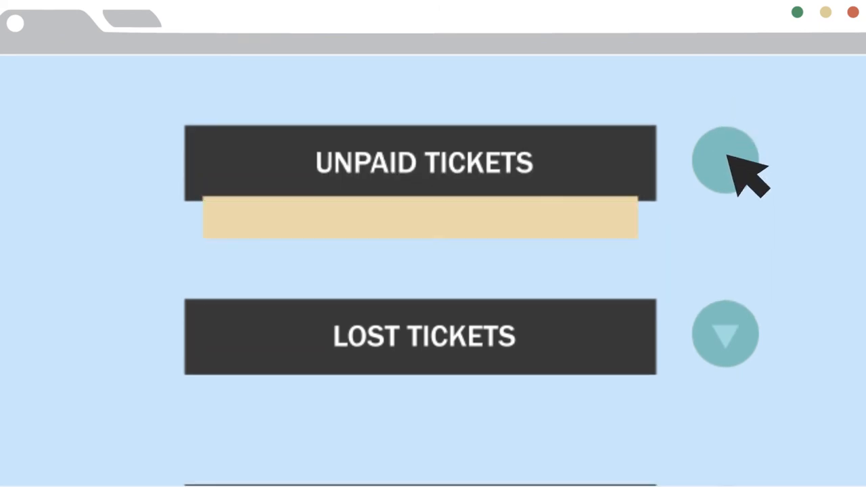
pyautogui.click(725, 162)
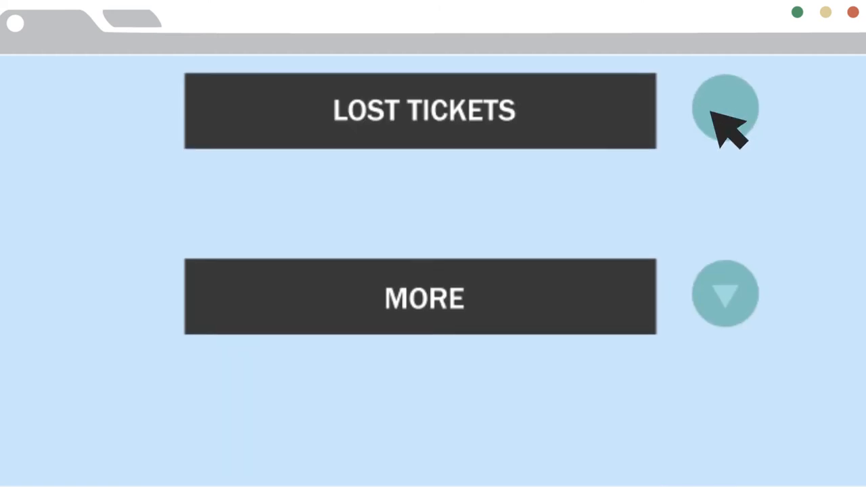
pyautogui.click(725, 109)
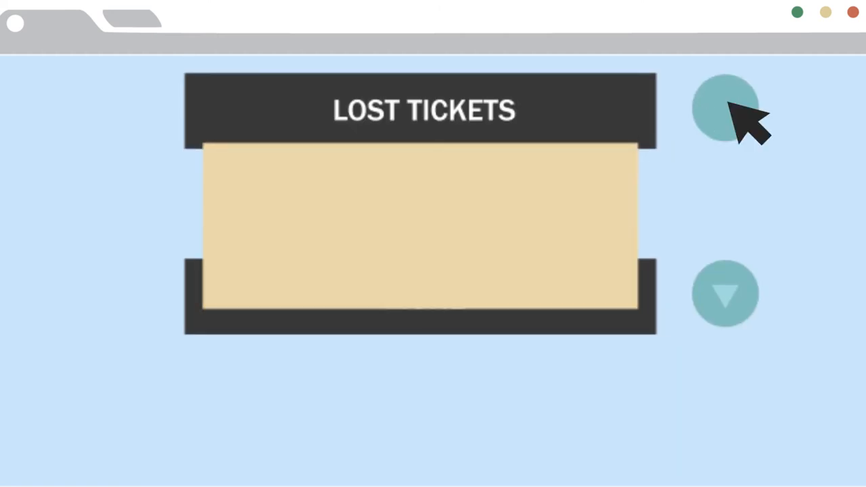
pyautogui.click(725, 108)
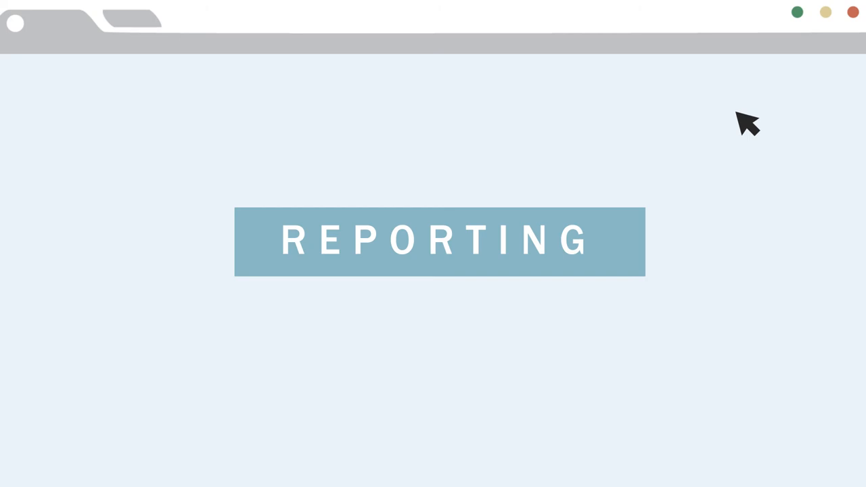